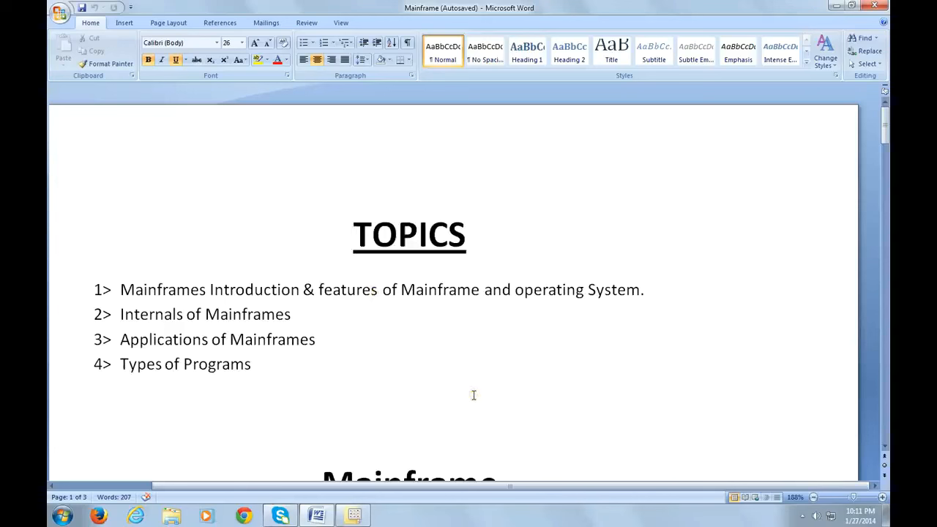
- Add the note that HP, HONEYWELL and BULL provide small and medium applications
left_click(354, 235)
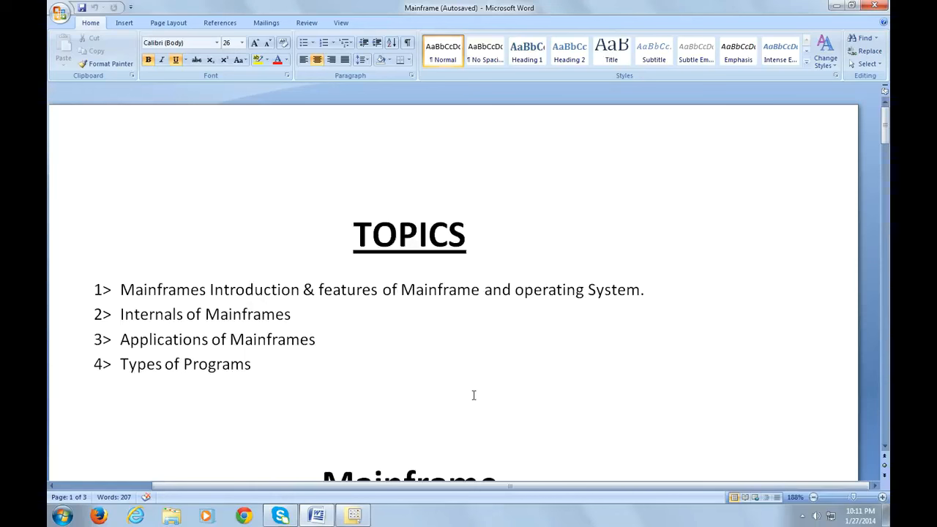
left_click(354, 234)
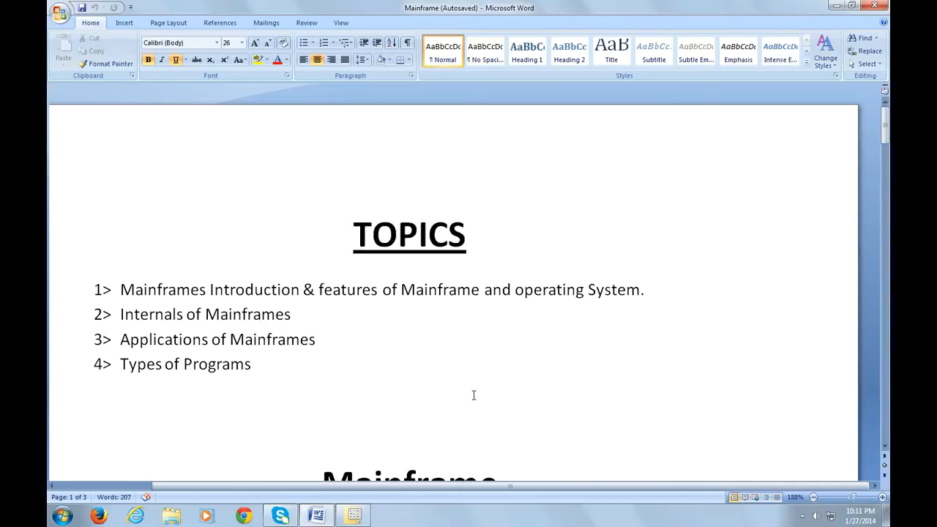
left_click(355, 234)
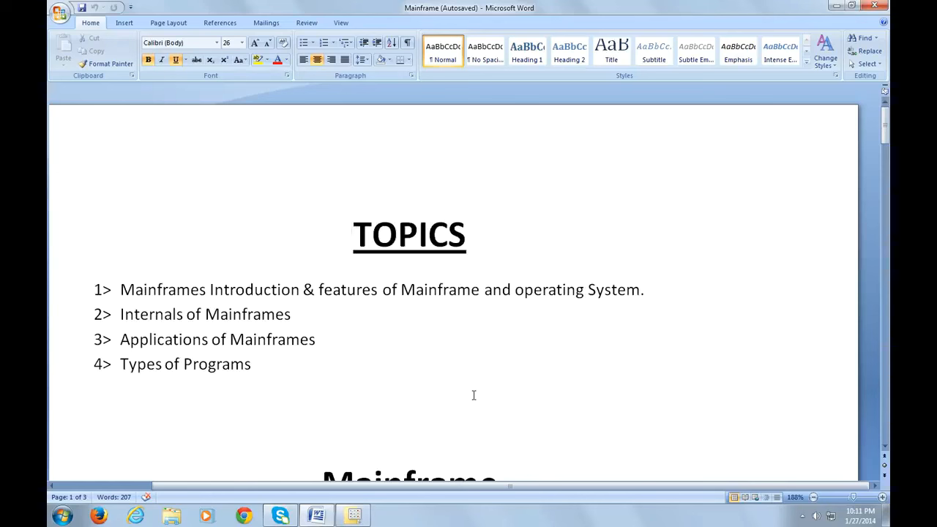
left_click(354, 234)
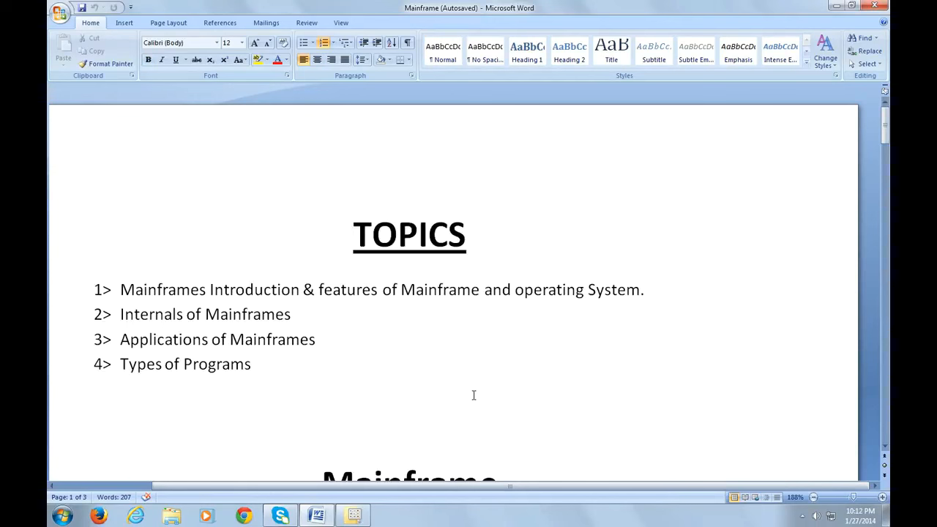
left_click(252, 363)
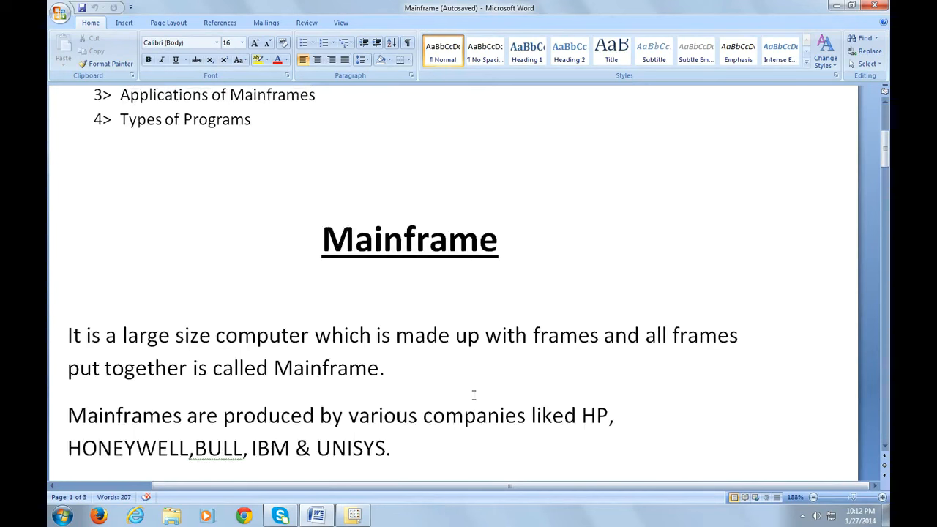
left_click(352, 448)
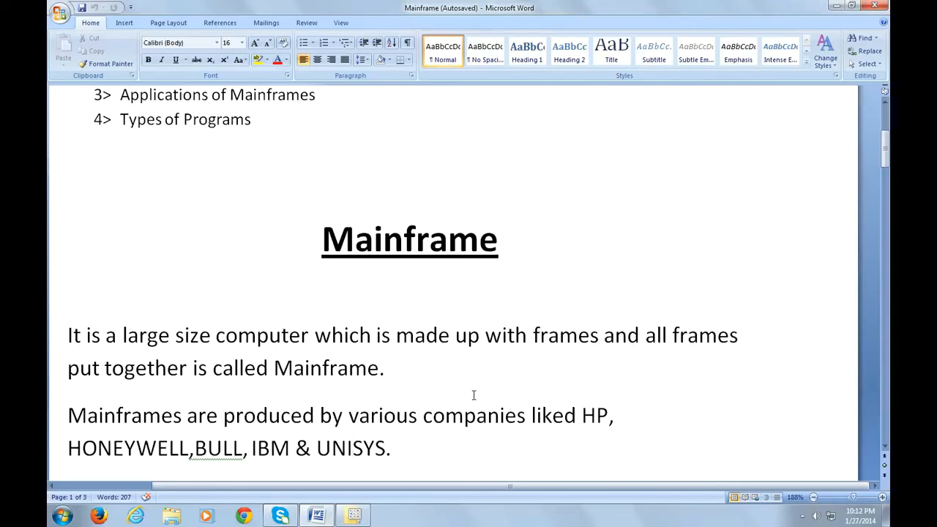
left_click(291, 449)
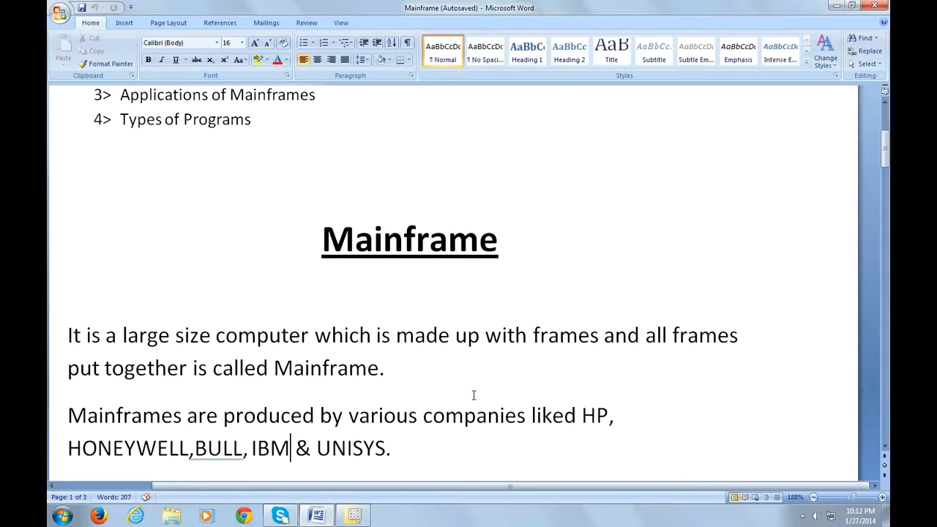
double_click(269, 448)
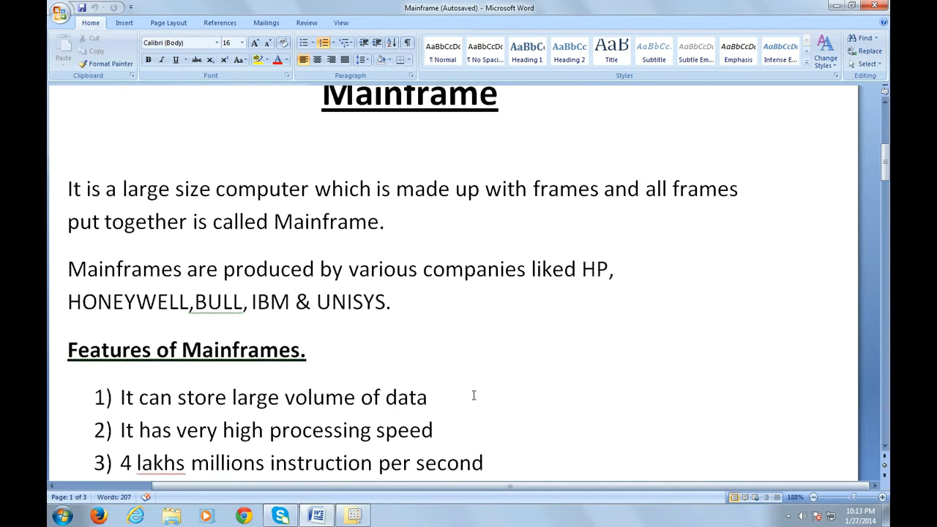
left_click(287, 462)
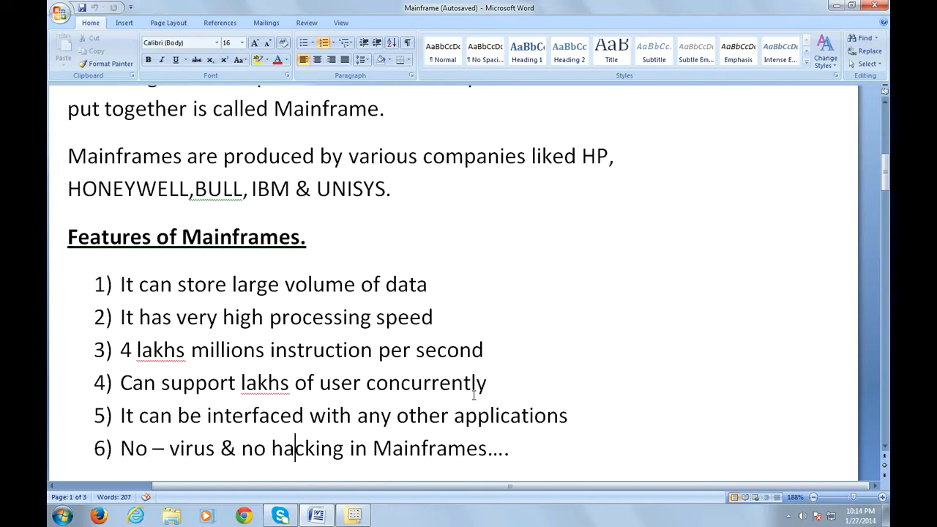
left_click(510, 448)
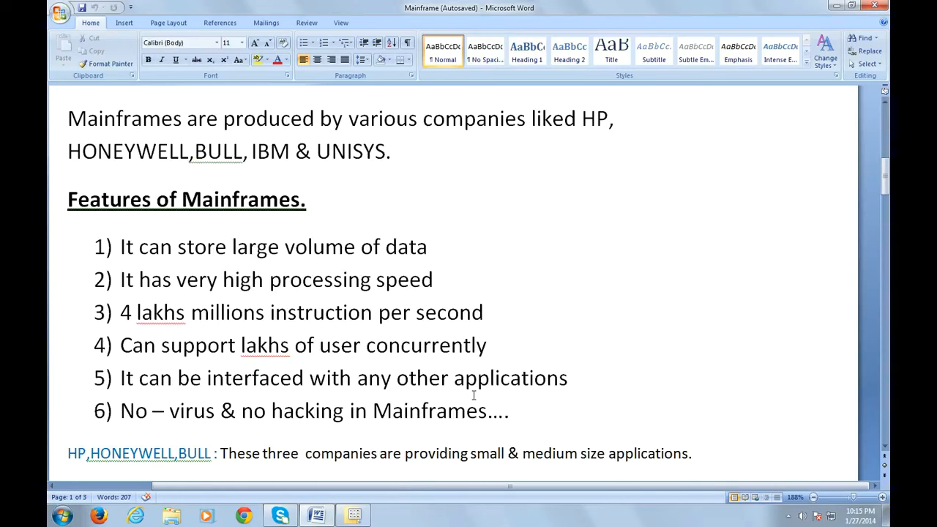
- Write the line 'IBM Providing Mainframes are i.e operating Systems'
type("IBM Providing Mainframes are i.e operating Systems")
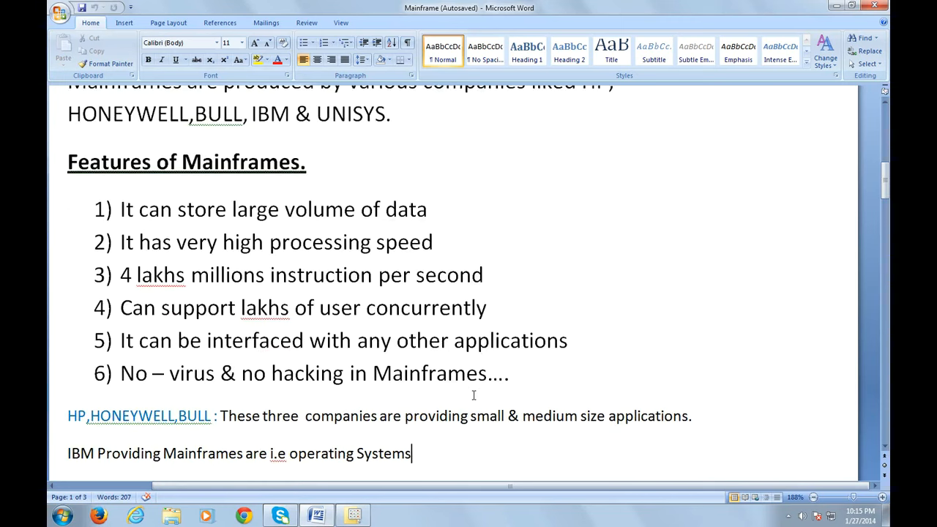
- List MVS, MVS/ESA and ZOS on separate lines under the IBM operating systems line
type("MVS")
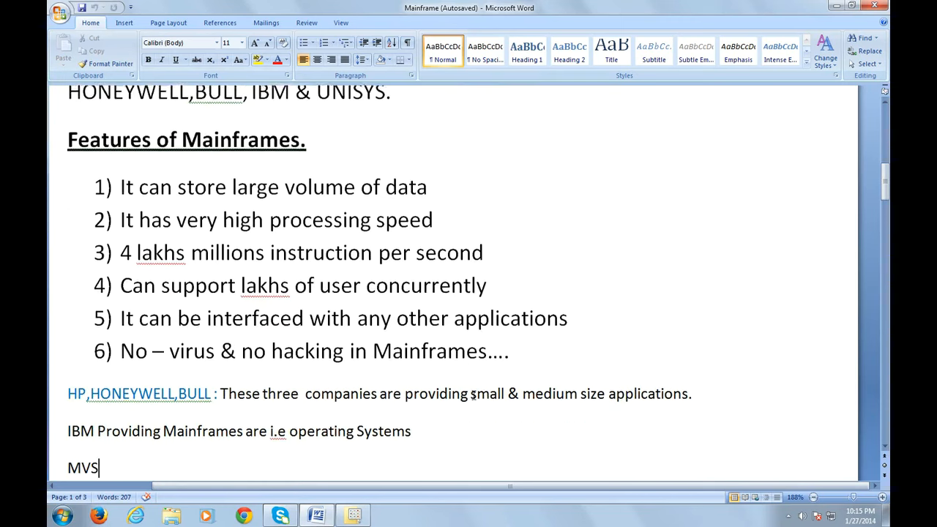
type("MVS/ESA")
type("ZOS")
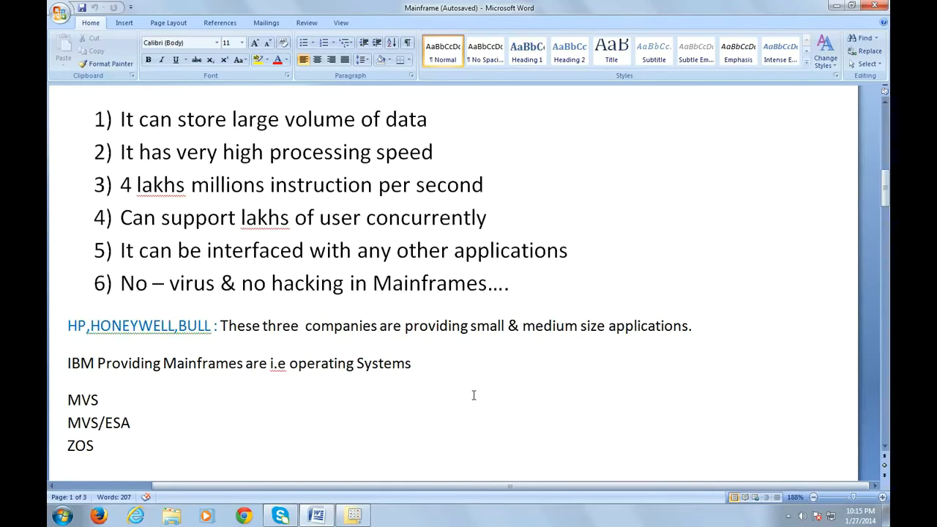
scroll("down", 3)
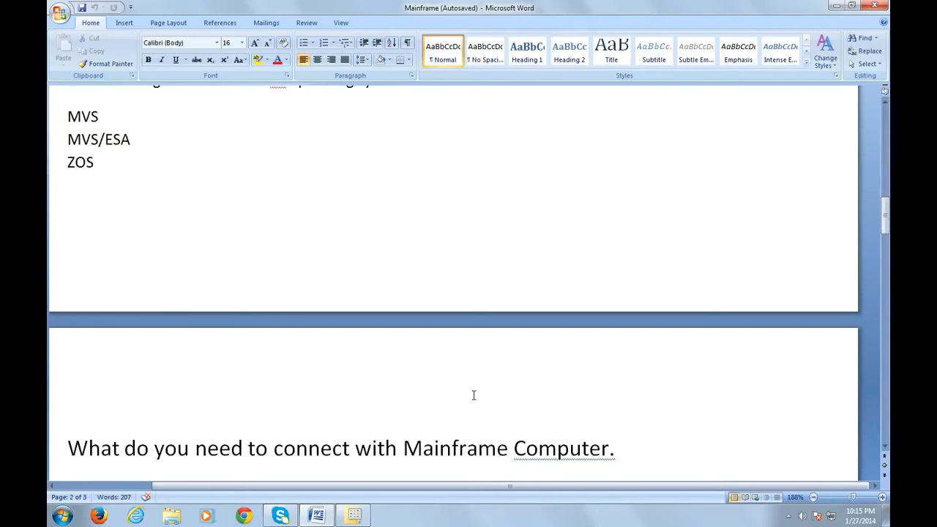
left_click(508, 448)
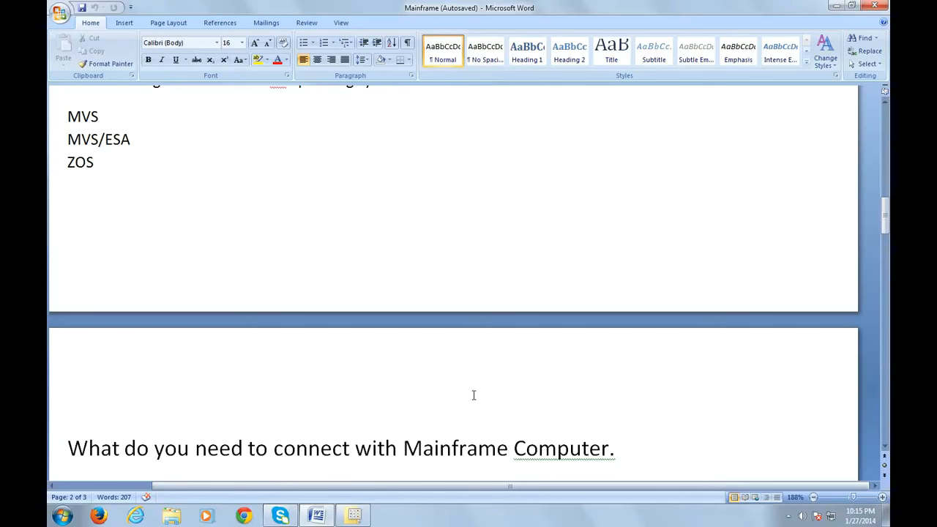
- Answer the connection question with 'Internet, Emulator' on the line below it
left_click(510, 448)
type("Internet, Emulator")
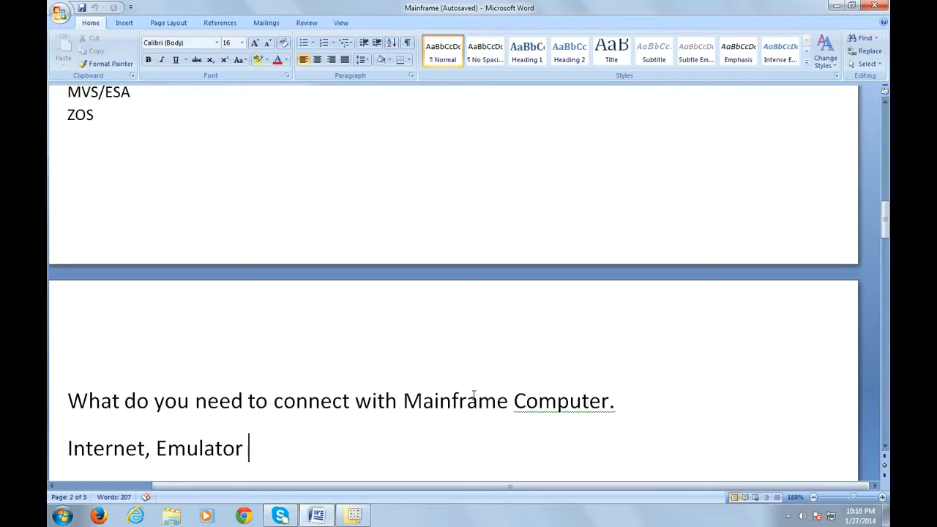
- Introduce the emulators available in the market and add the heading 'Applications of Mainframes'
type("Different emulators available in the market are")
type("Humming bird,VIEWNOW,qws,vista,fire,extra,rumba,TN3270....")
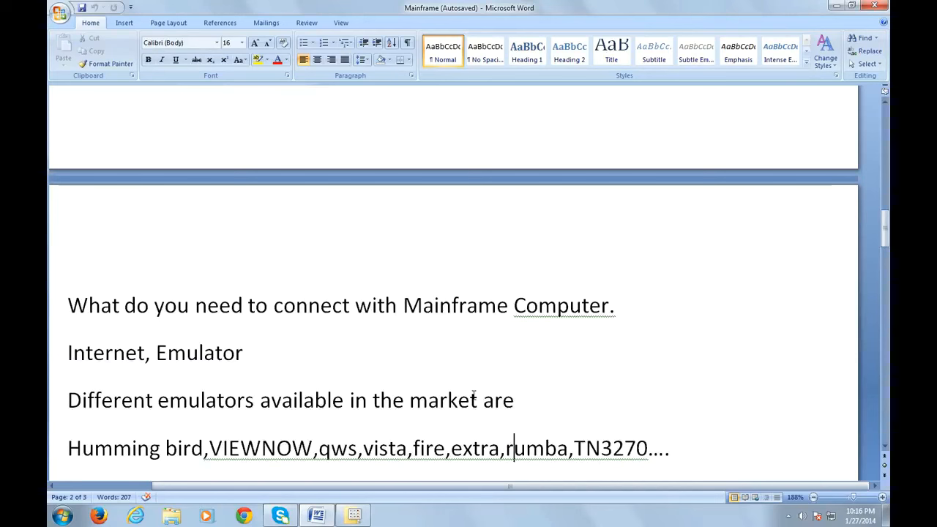
type("Applications of Mainframes")
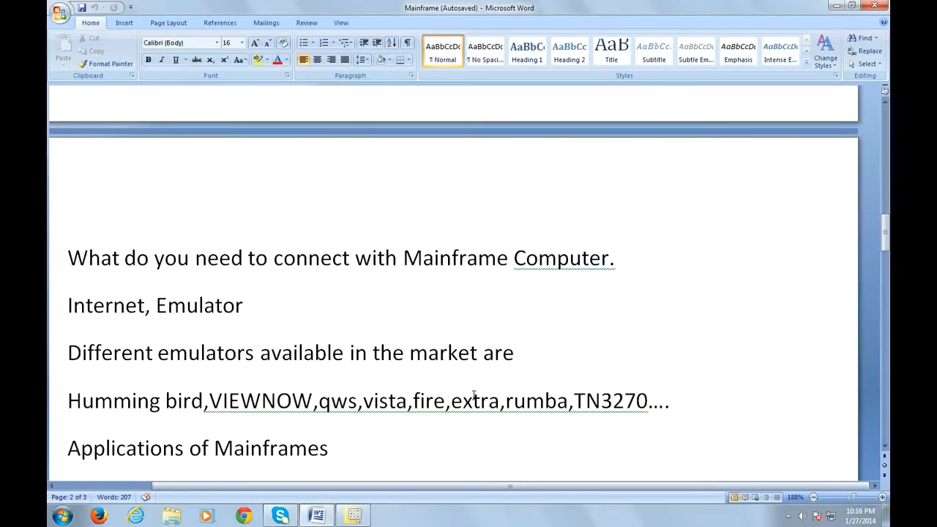
left_click(329, 448)
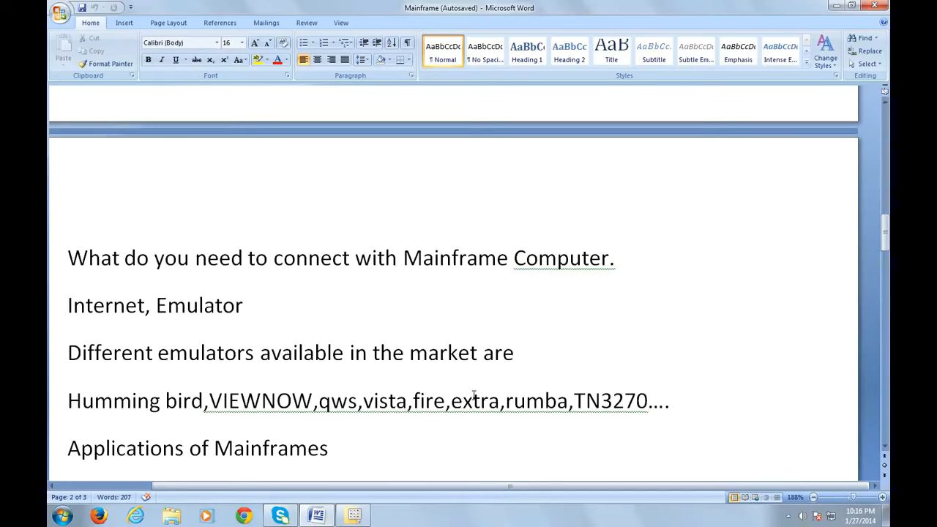
left_click(328, 448)
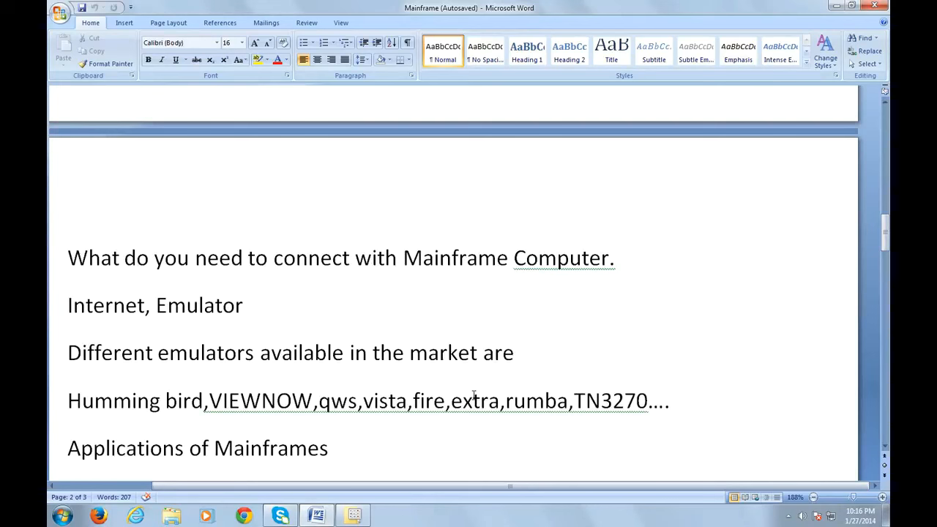
left_click(328, 448)
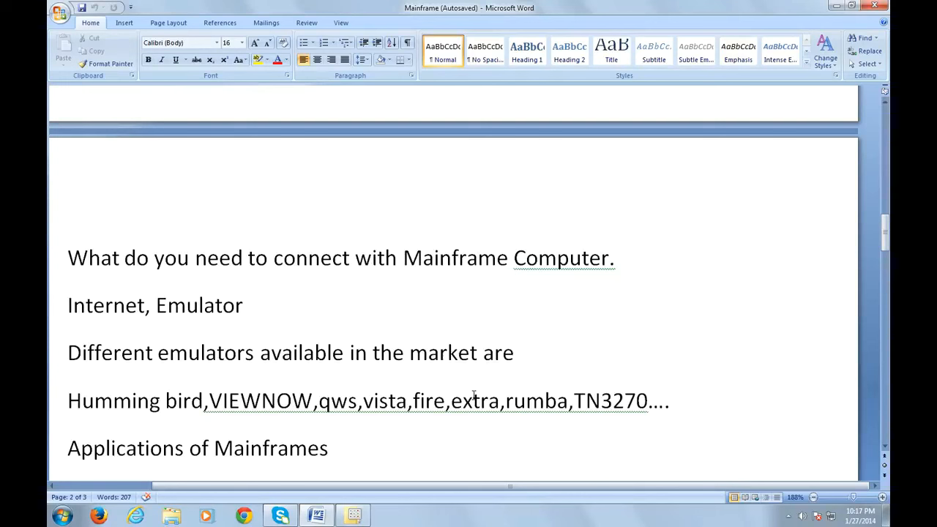
- List Banking, Insurance and Reservation systems applications with indented examples like Cards processing and Airline Reservation systems
type("Banking applications")
type("Loans processing system")
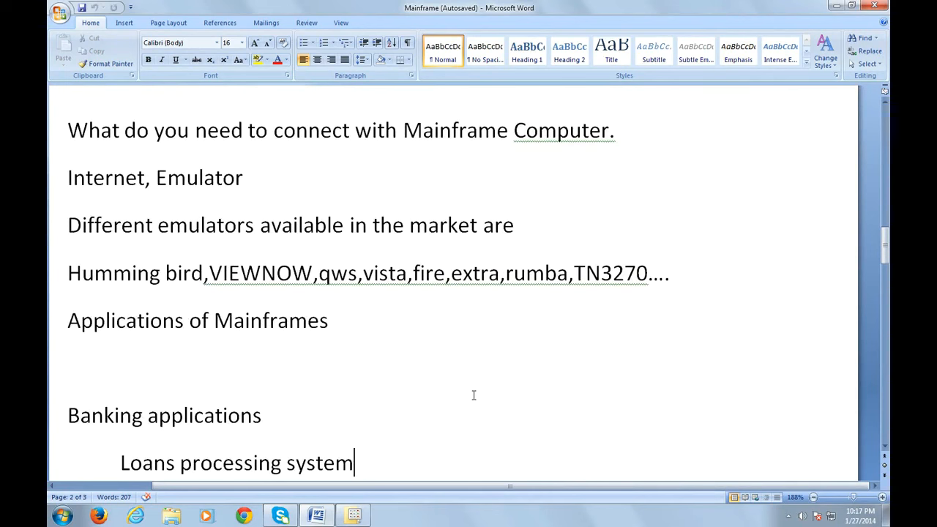
type("Cards processing system")
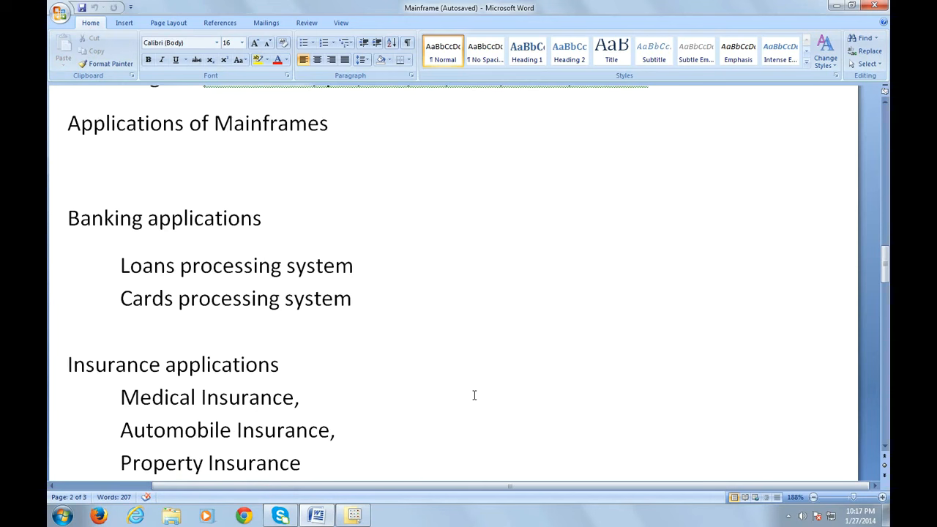
scroll("down", 3)
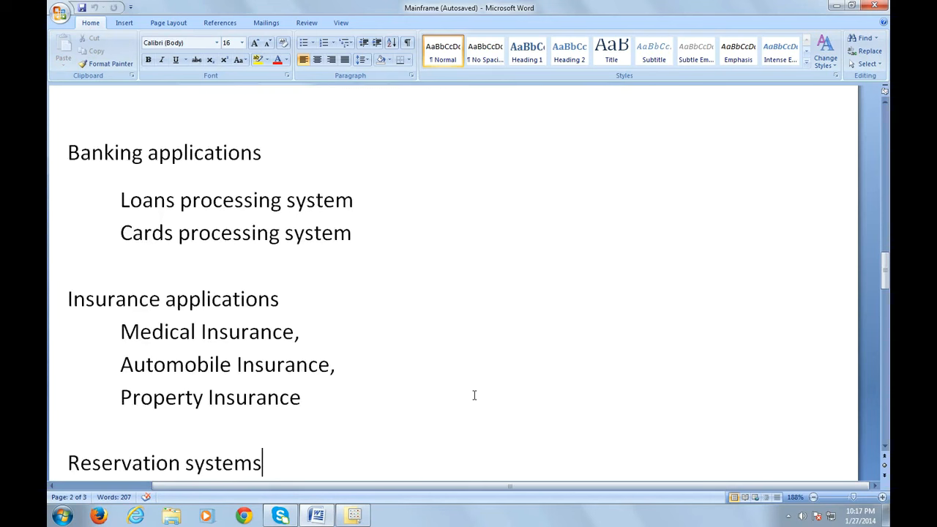
type("Airline Reservation systems,")
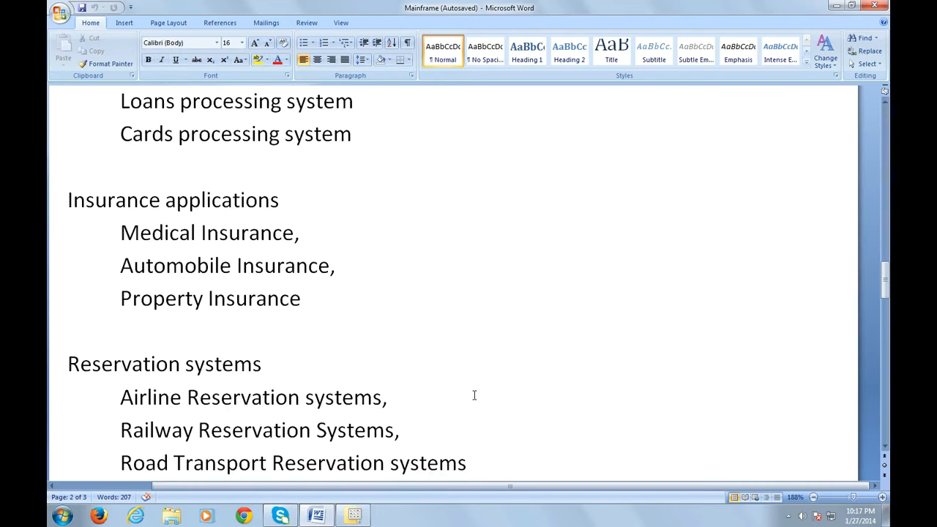
scroll("down", 3)
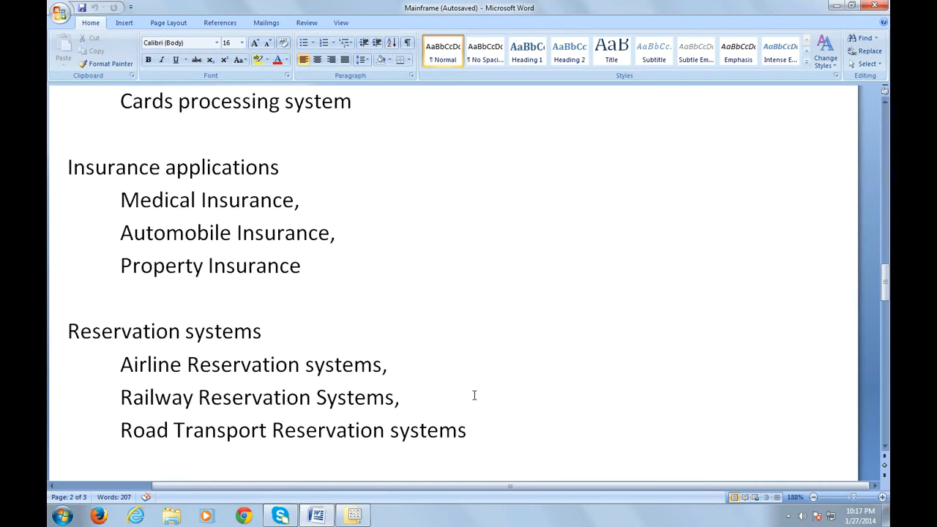
- Add 'Telecom communications' as a further application area below the reservation list
type("Telecom communications")
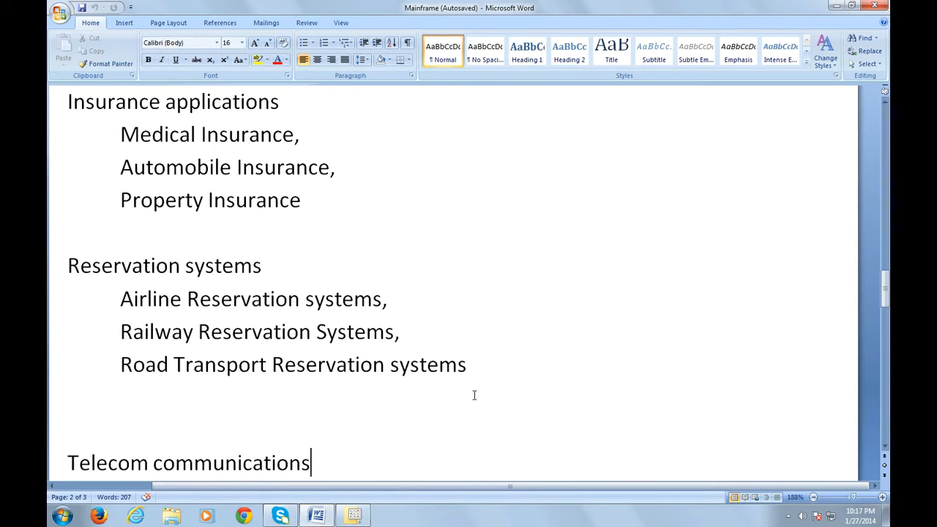
scroll("down", 3)
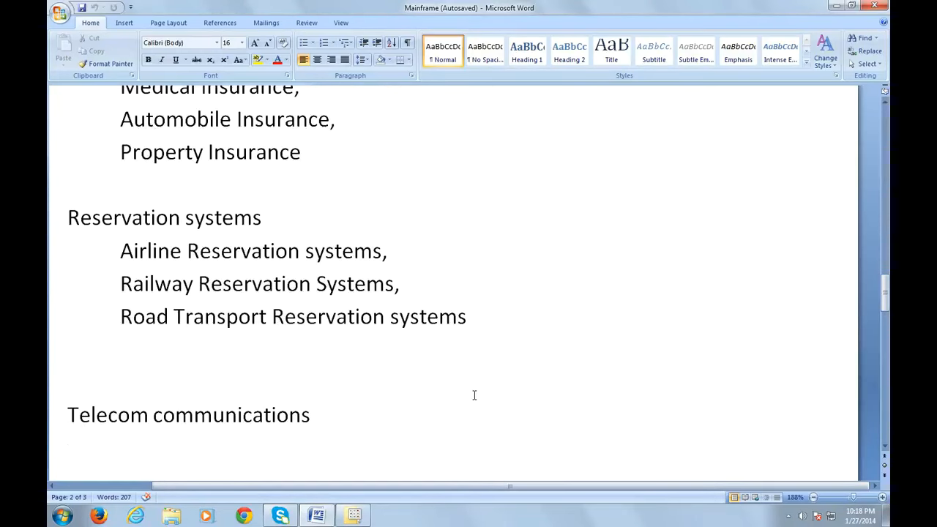
left_click(68, 448)
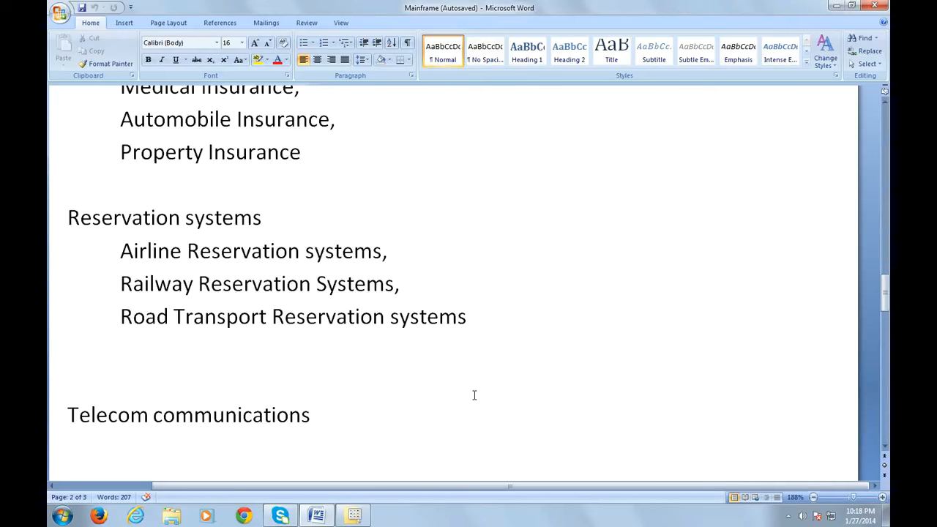
- Add Manufacturing Applications with Electrical Product and Switches manufacturing examples, then Retail and Real Estate Applications and the two-types sentence
type("Manufacturing Applications")
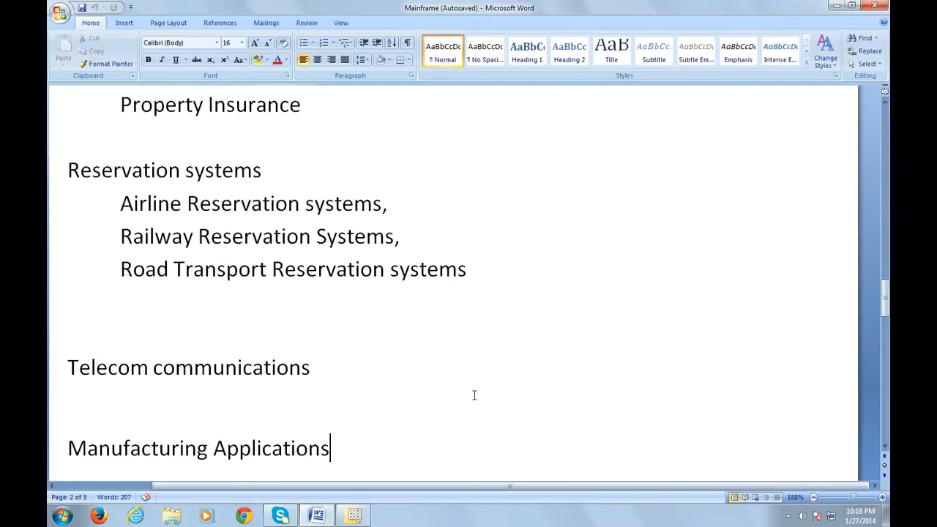
scroll("down", 3)
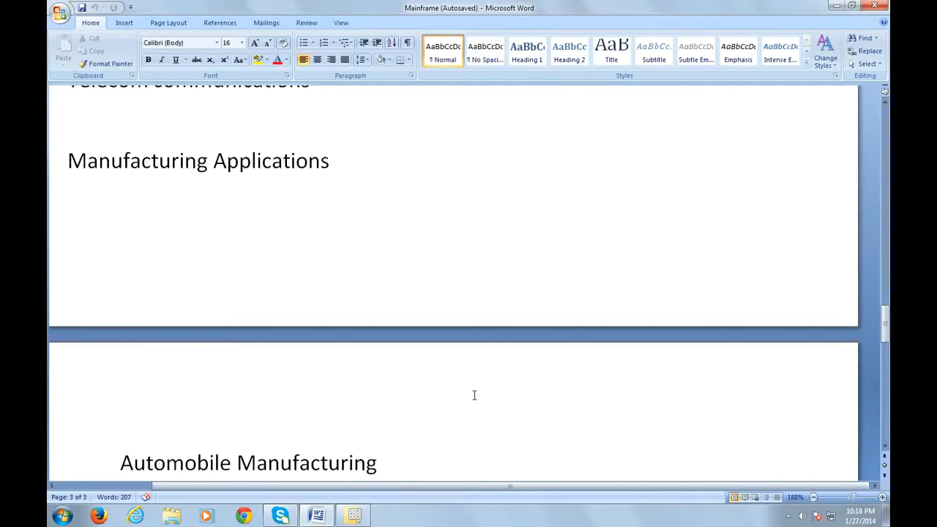
type("Electrical Product manufacturing")
type("Motors manufacturing")
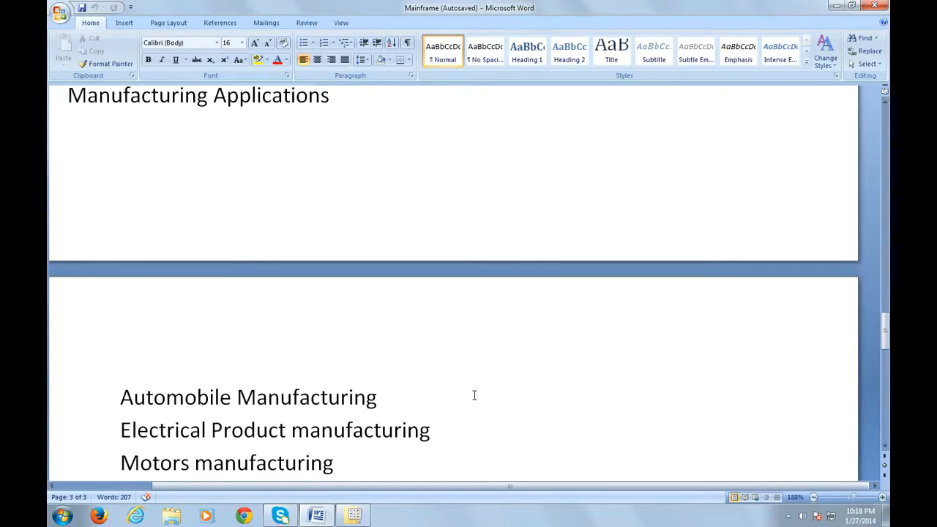
type("Switches manufacturing")
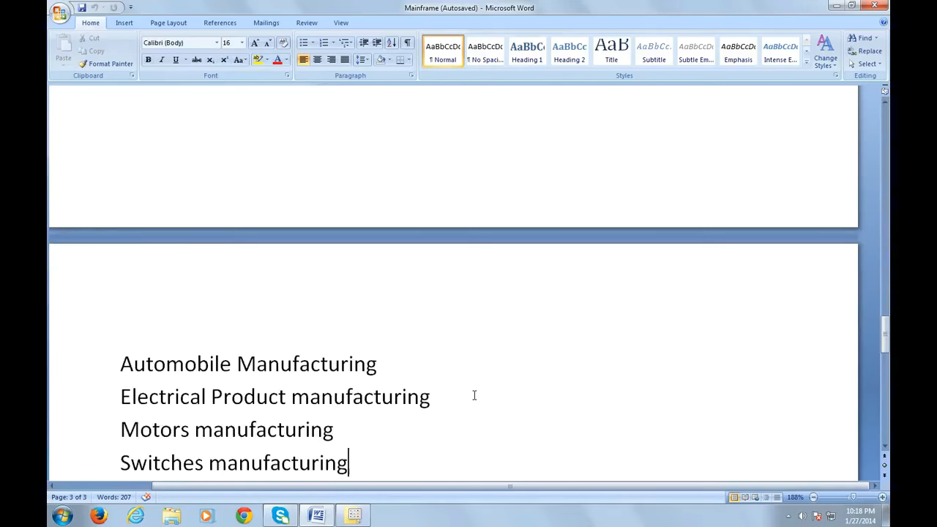
scroll("down", 3)
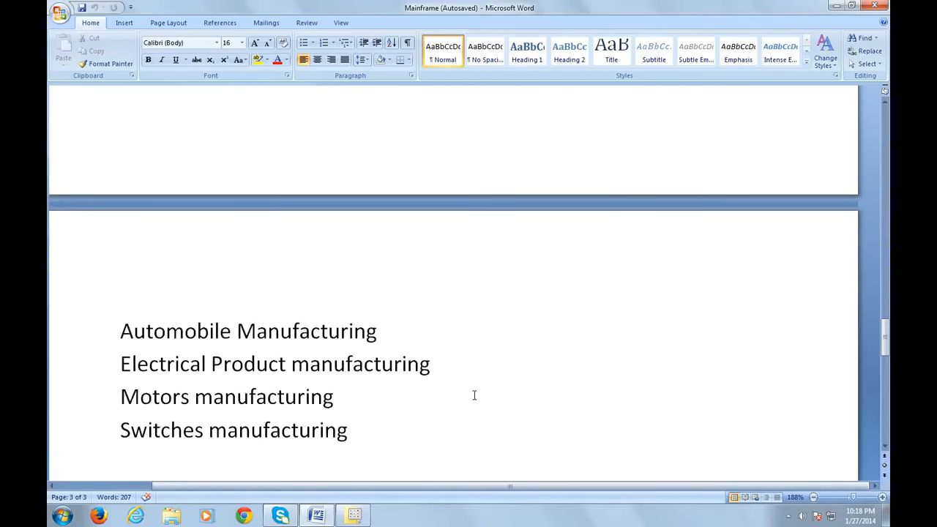
type("Retail Applications")
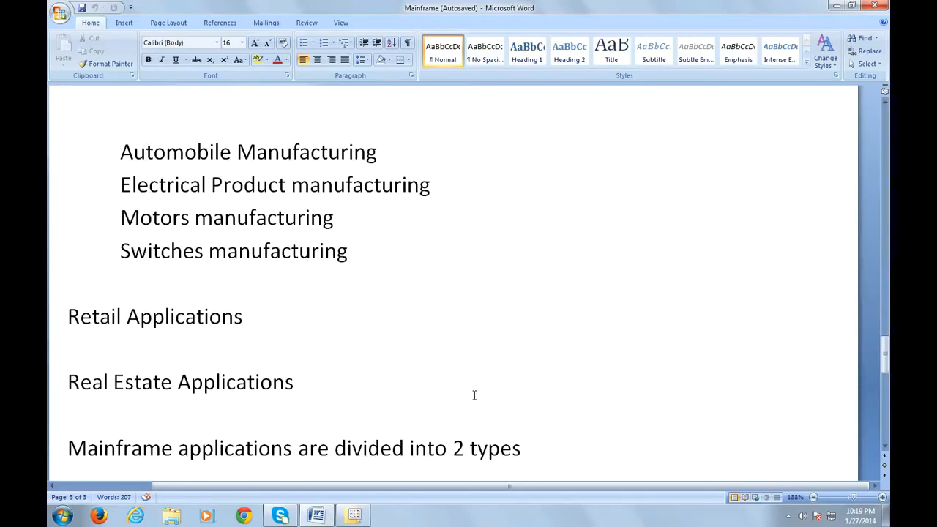
- List 'Batch processing' and 'Online processing.' on new lines beneath the two-types sentence
left_click(522, 448)
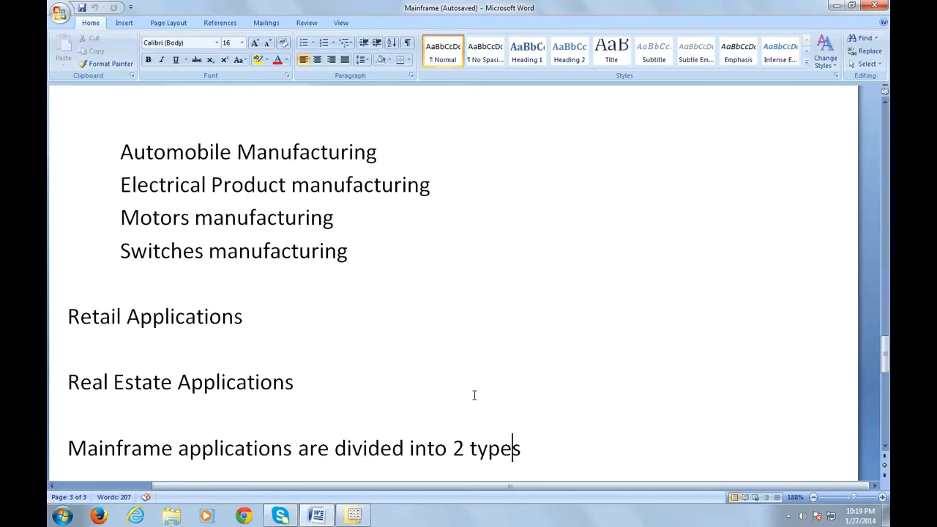
key("enter")
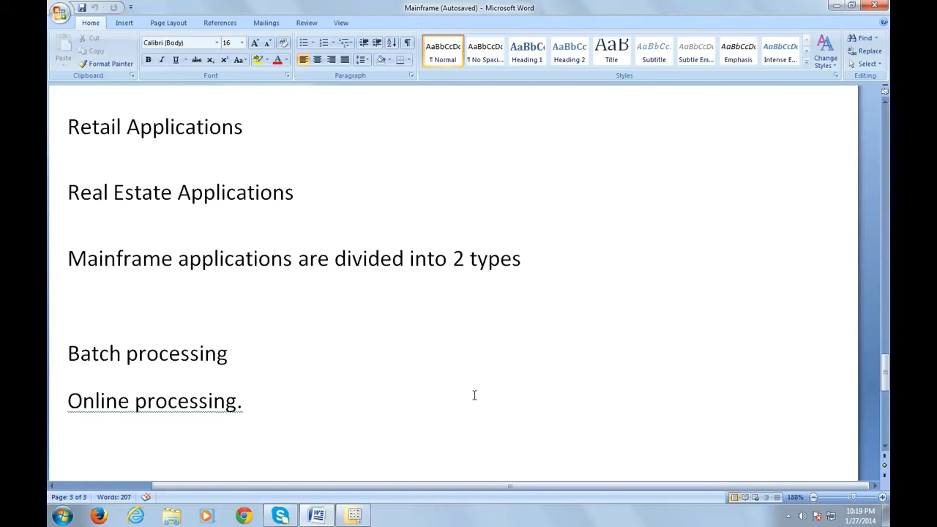
mouse_move(419, 520)
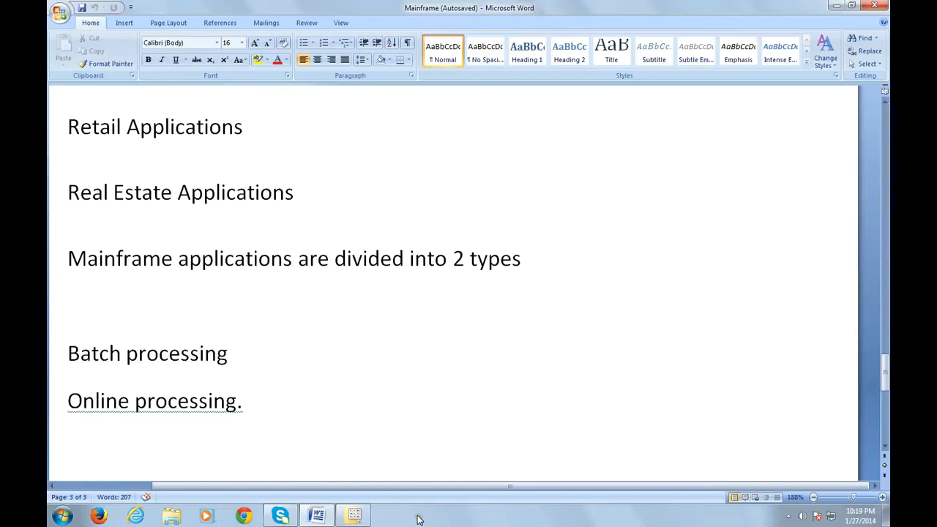
key("enter")
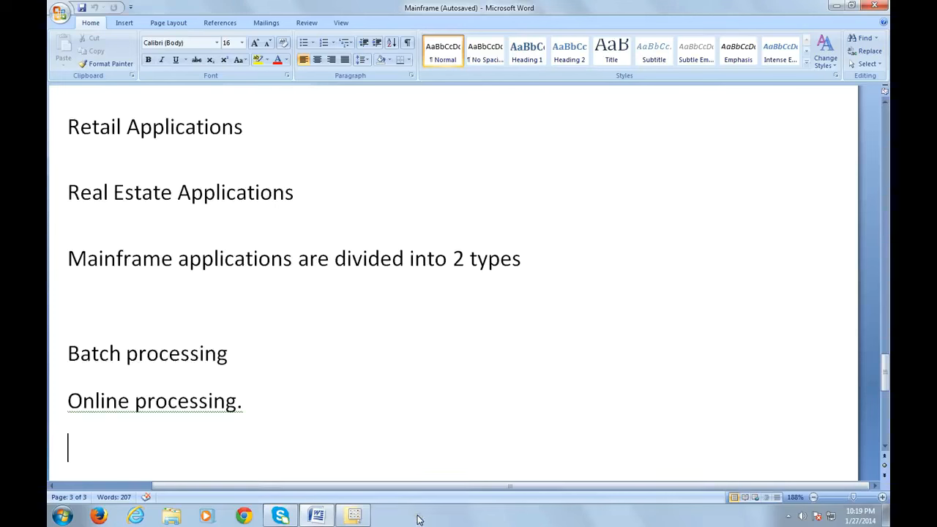